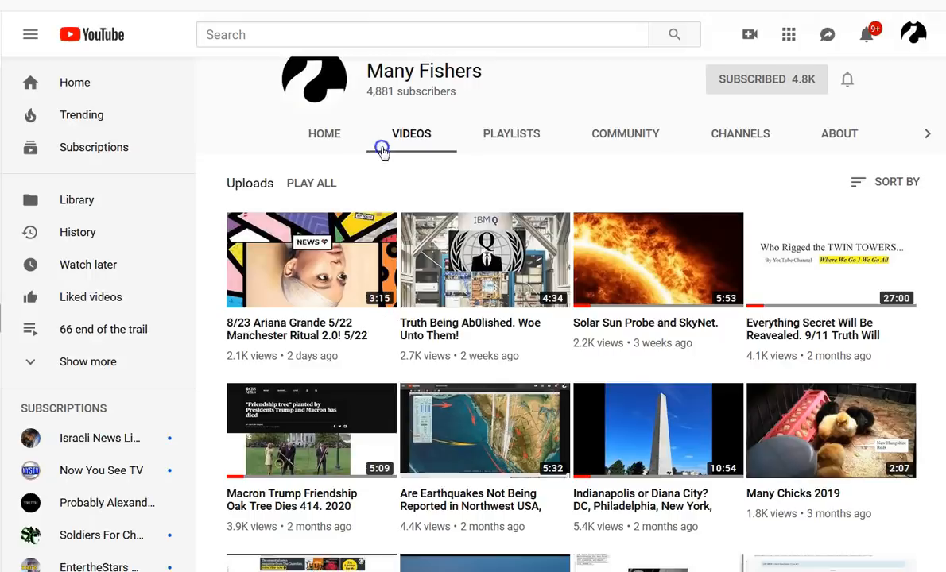
# Step: Scroll through the Many Fishers channel uploads past the 8/23 Ariana Grande Manchester video
pyautogui.scroll(-3)
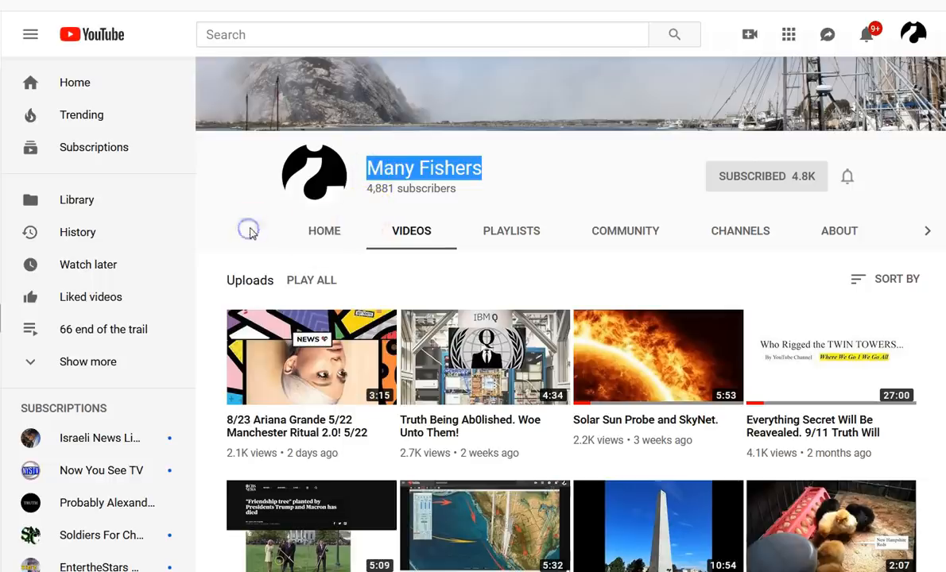
pyautogui.scroll(-3)
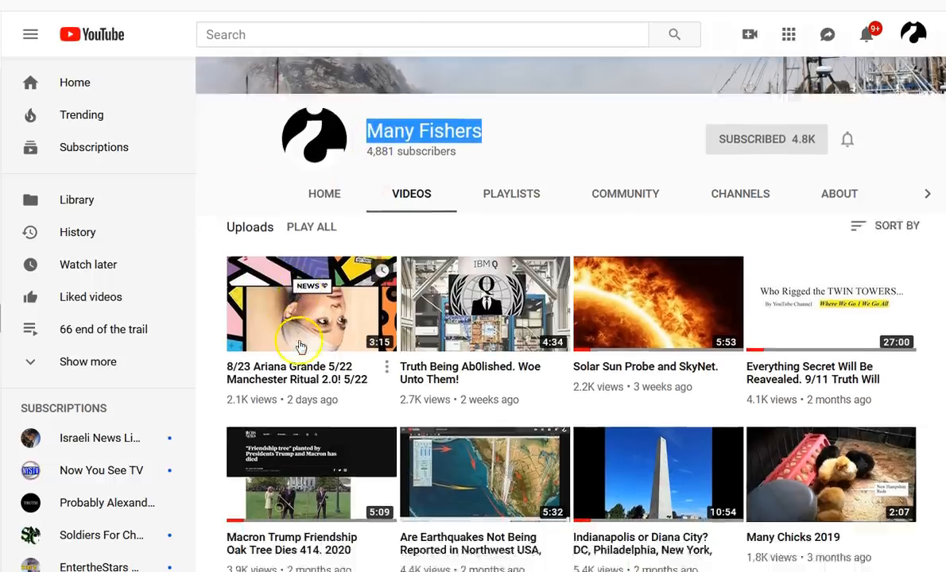
pyautogui.scroll(-3)
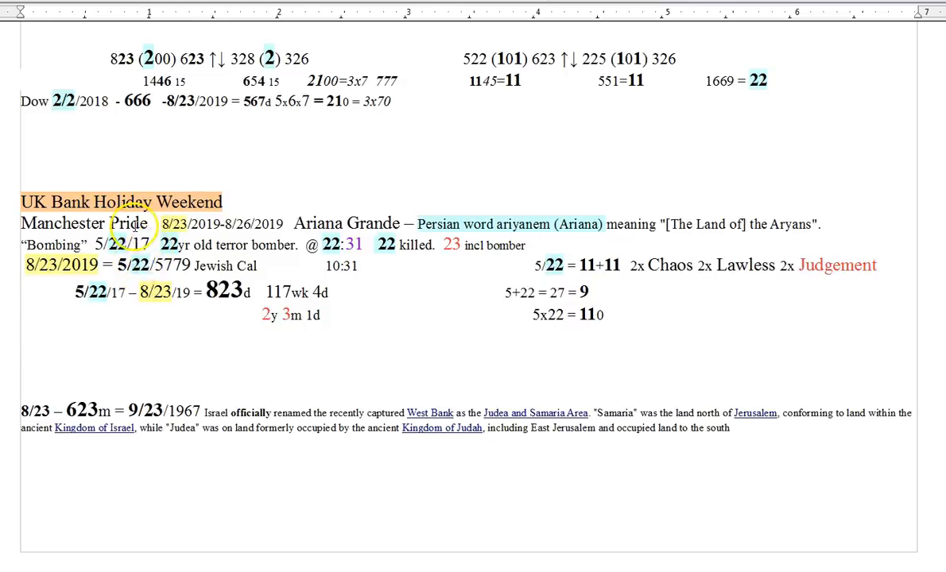
# Step: Select the name Ariana Grande in the Manchester Pride notes and place the cursor there
pyautogui.doubleClick(344, 222)
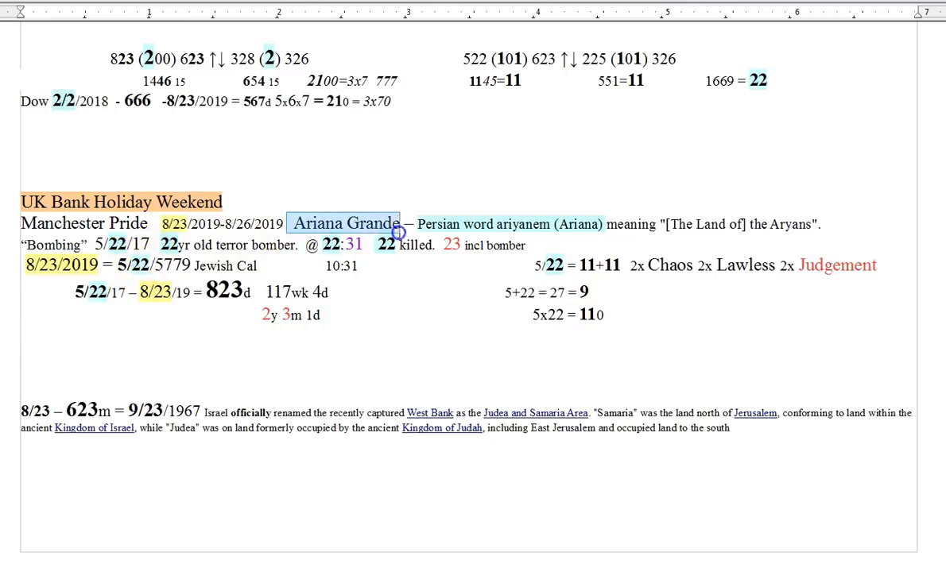
pyautogui.click(343, 222)
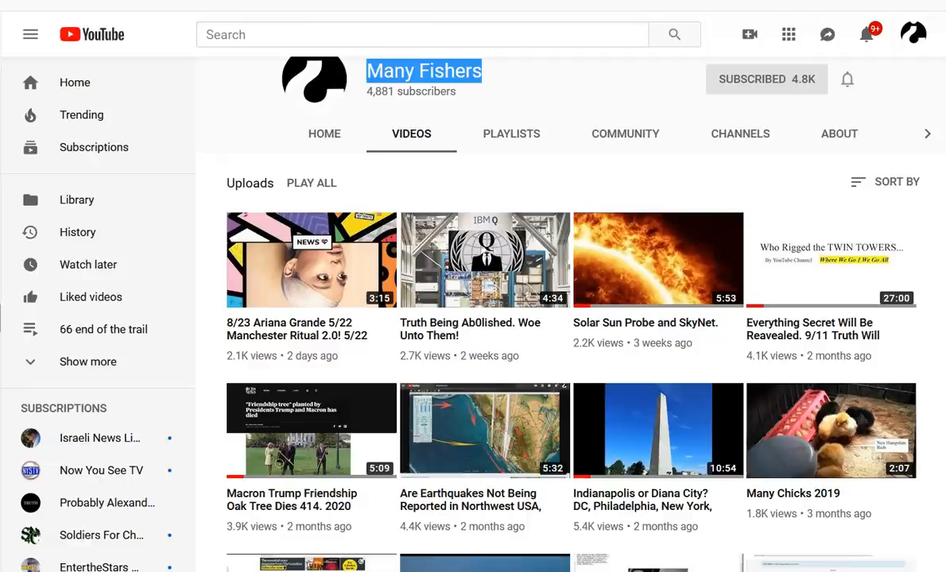
# Step: View the Manchester Pride Live announcement down to the August Bank Holiday Weekend line
pyautogui.click(312, 261)
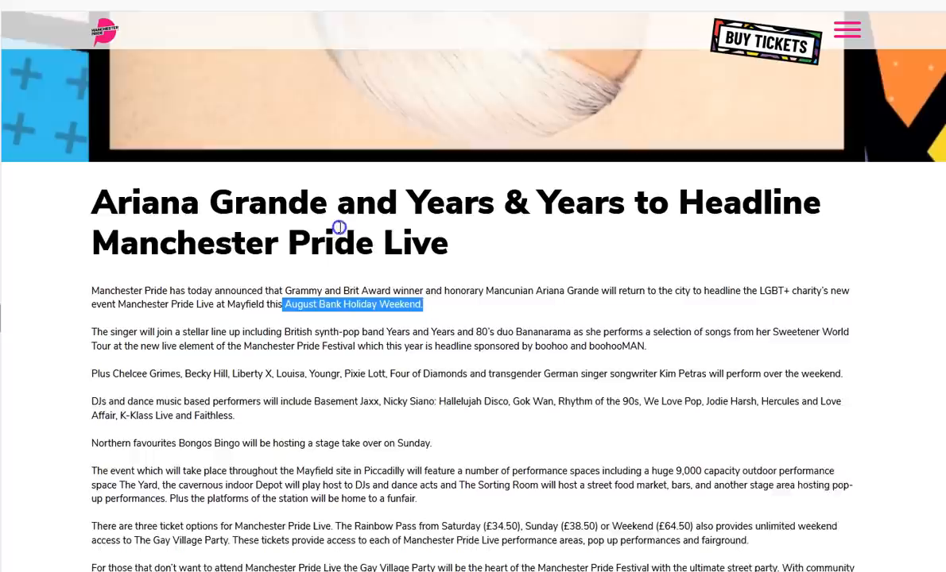
pyautogui.scroll(-3)
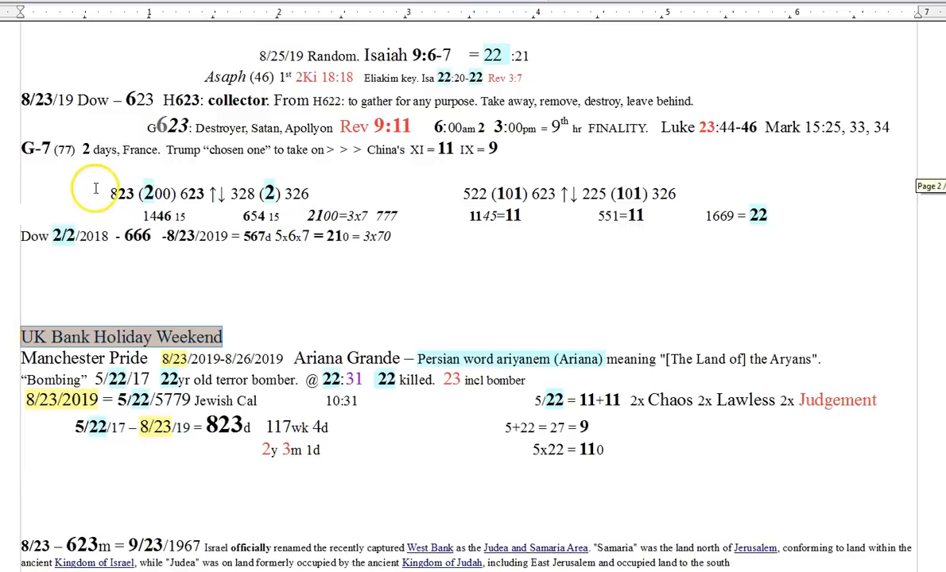
# Step: Bring the Isaiah 9:6-7, Asaph and H623 collector notes into view in the document
pyautogui.scroll(-3)
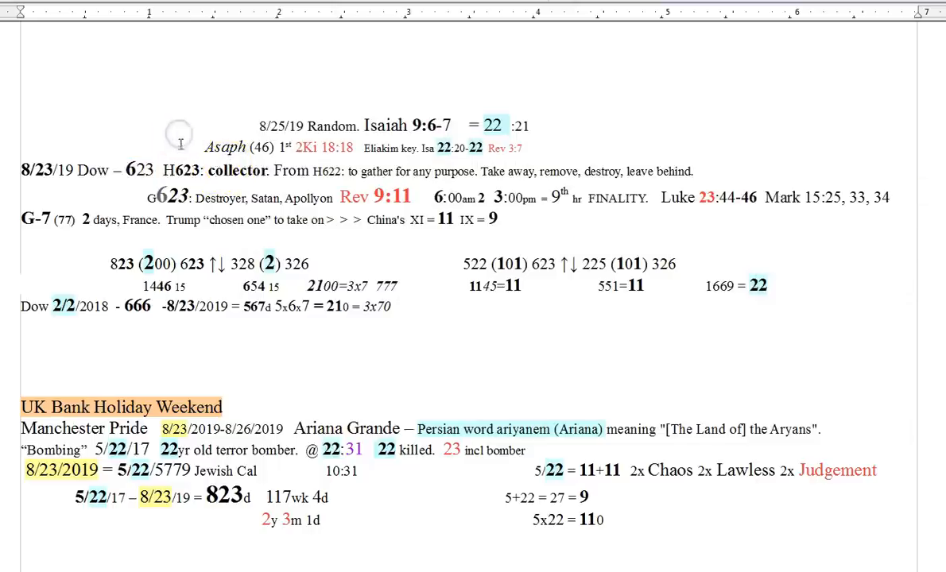
pyautogui.doubleClick(185, 170)
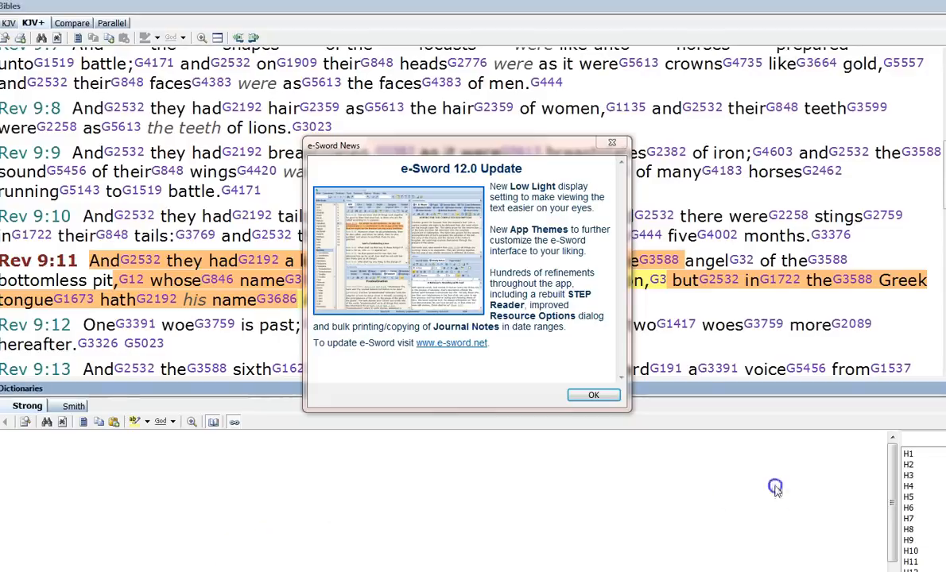
pyautogui.moveTo(593, 395)
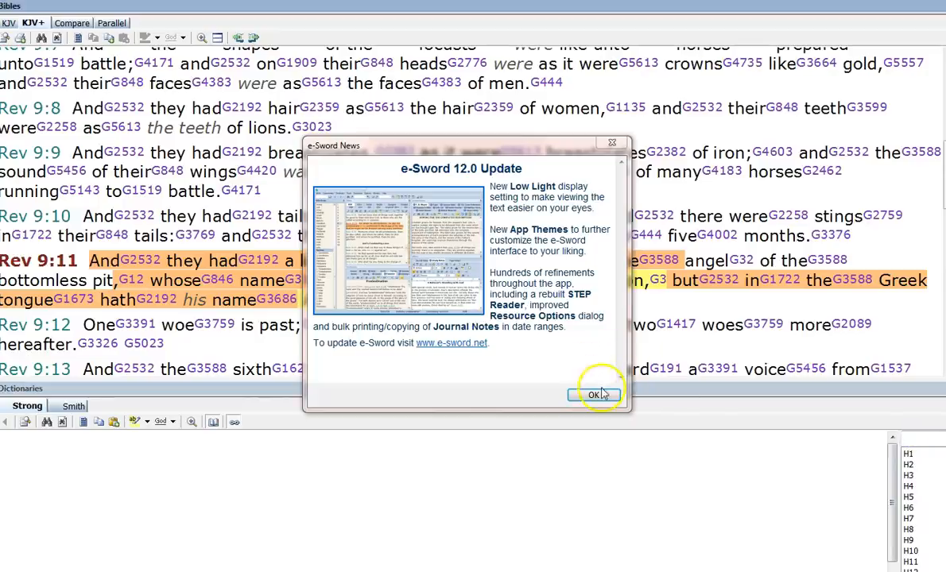
# Step: Dismiss the e-Sword version 12.0 update announcement with OK
pyautogui.click(594, 394)
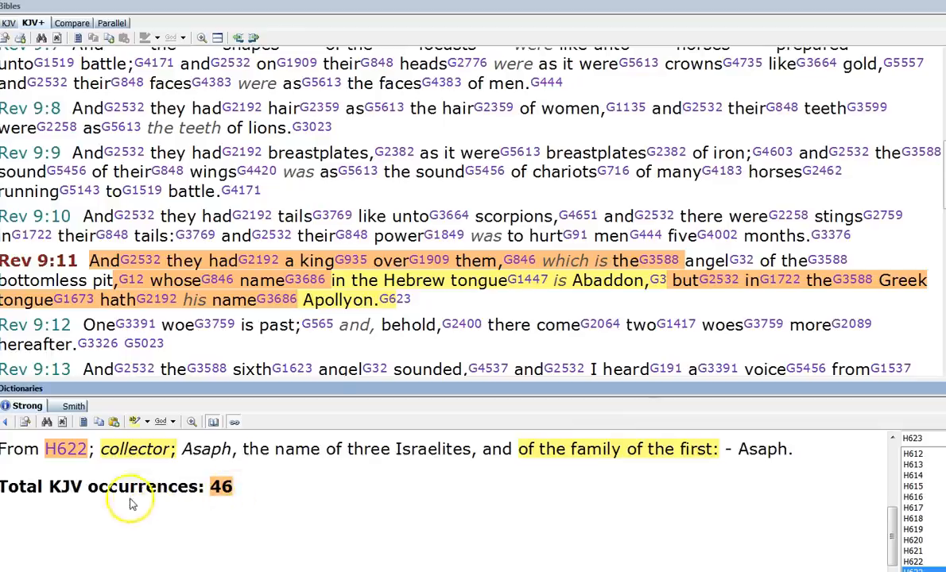
pyautogui.moveTo(66, 449)
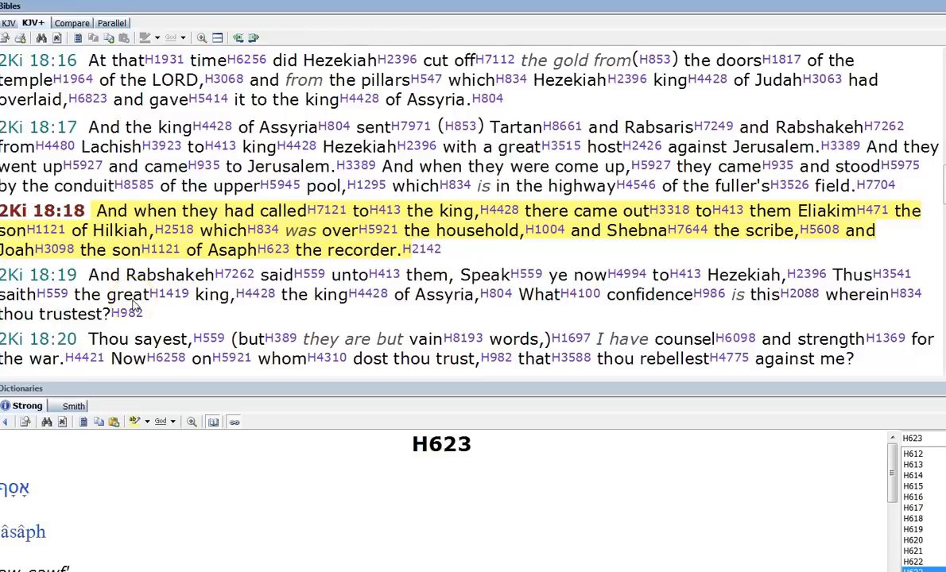
pyautogui.moveTo(258, 210)
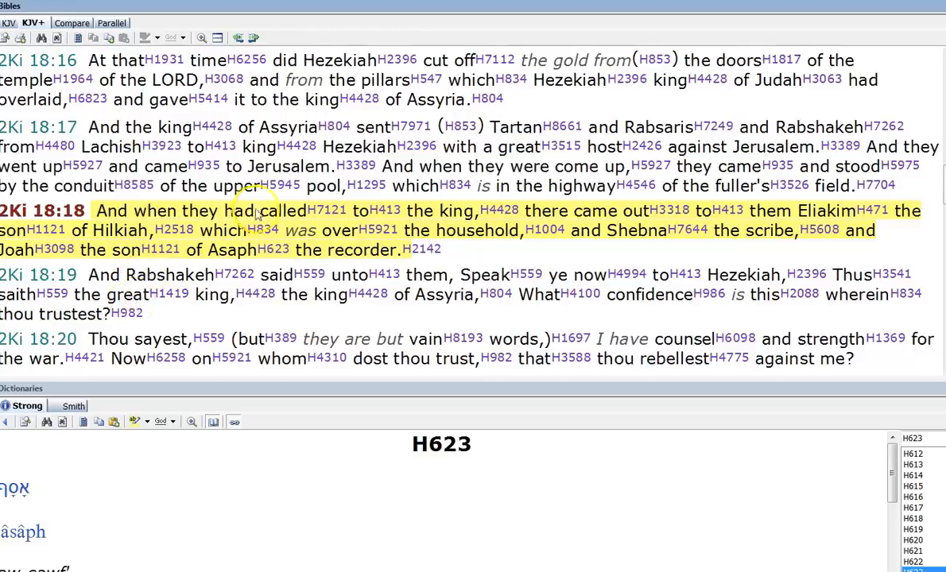
pyautogui.moveTo(712, 229)
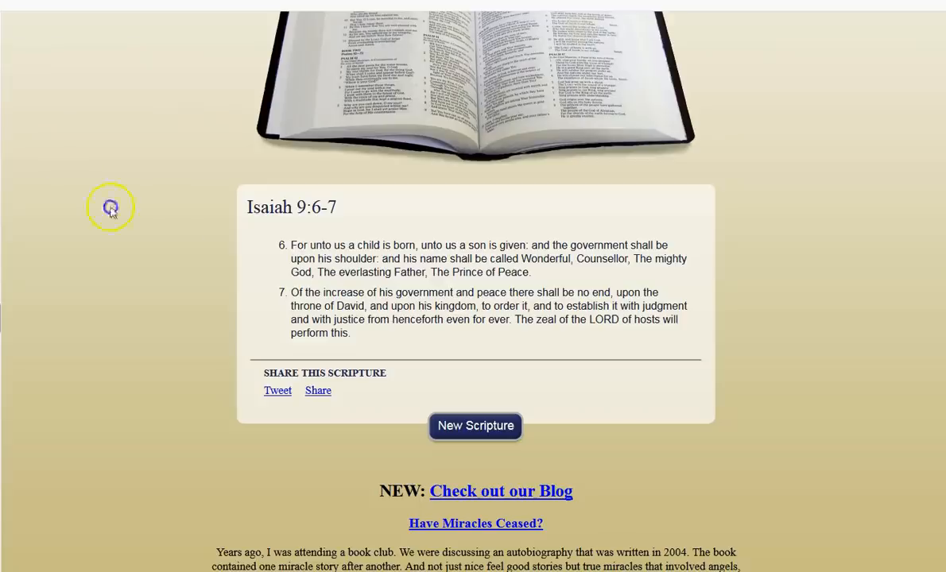
pyautogui.moveTo(360, 240)
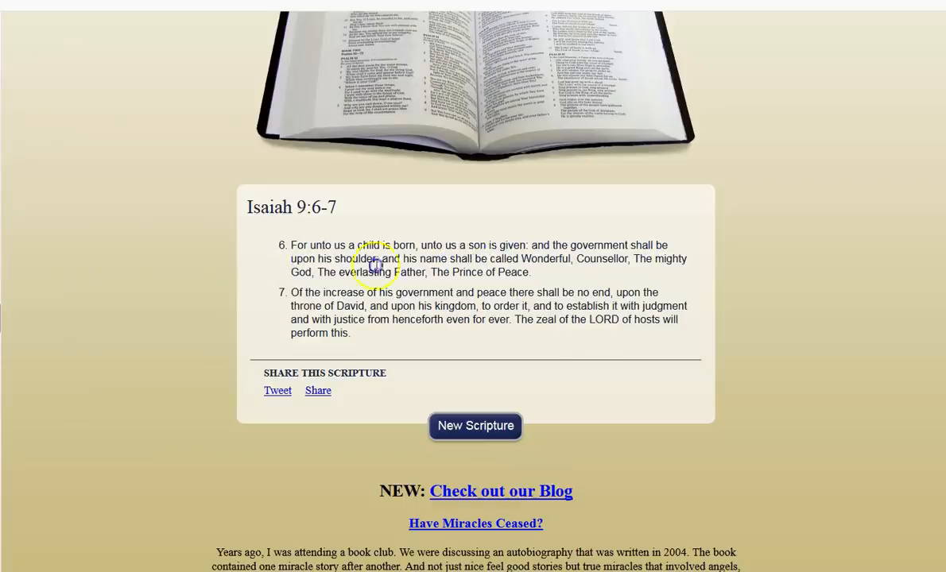
pyautogui.moveTo(560, 261)
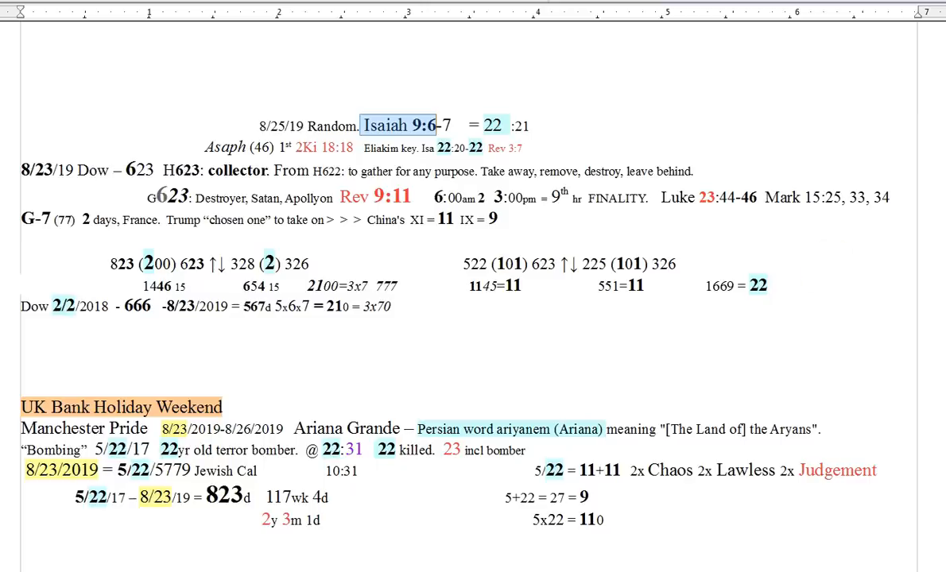
pyautogui.moveTo(335, 188)
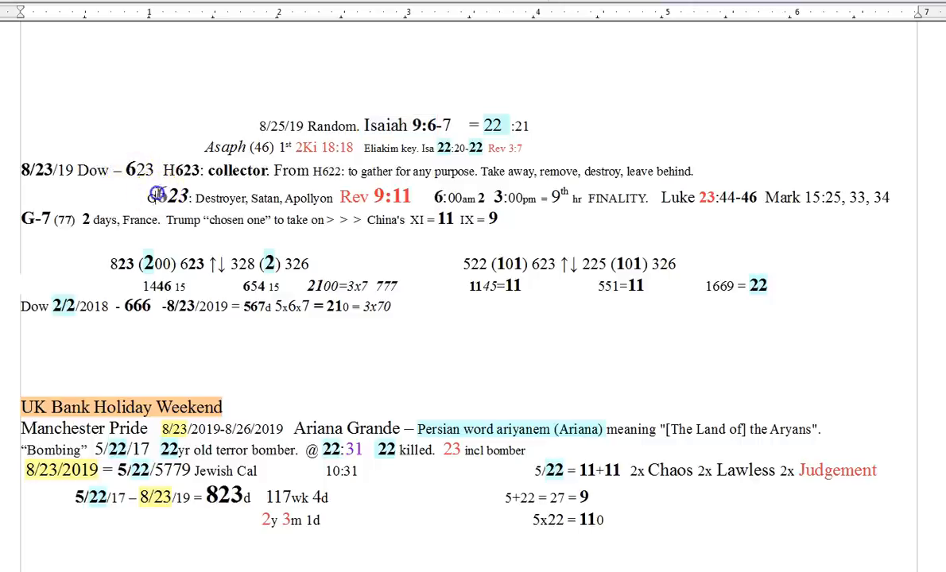
pyautogui.doubleClick(168, 197)
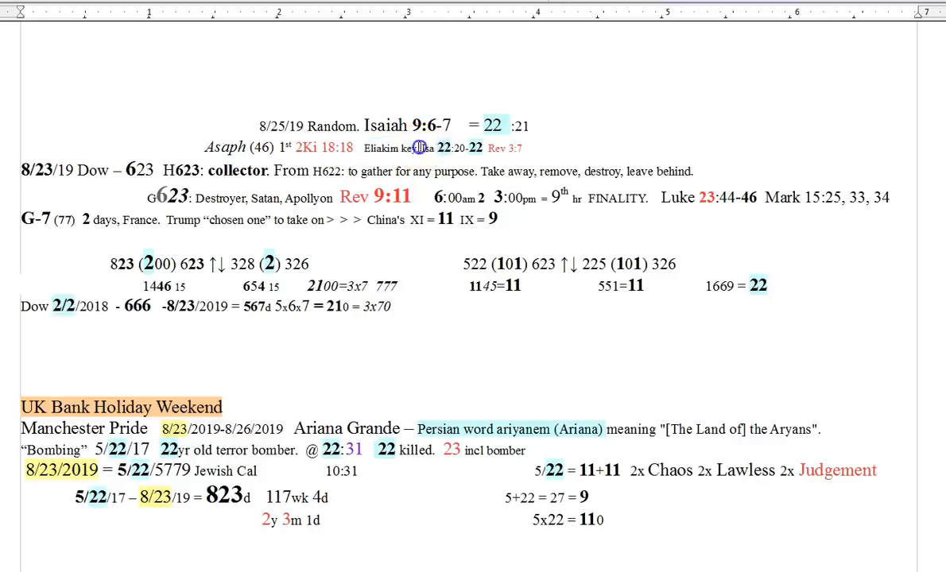
pyautogui.moveTo(417, 148); pyautogui.dragTo(485, 148)
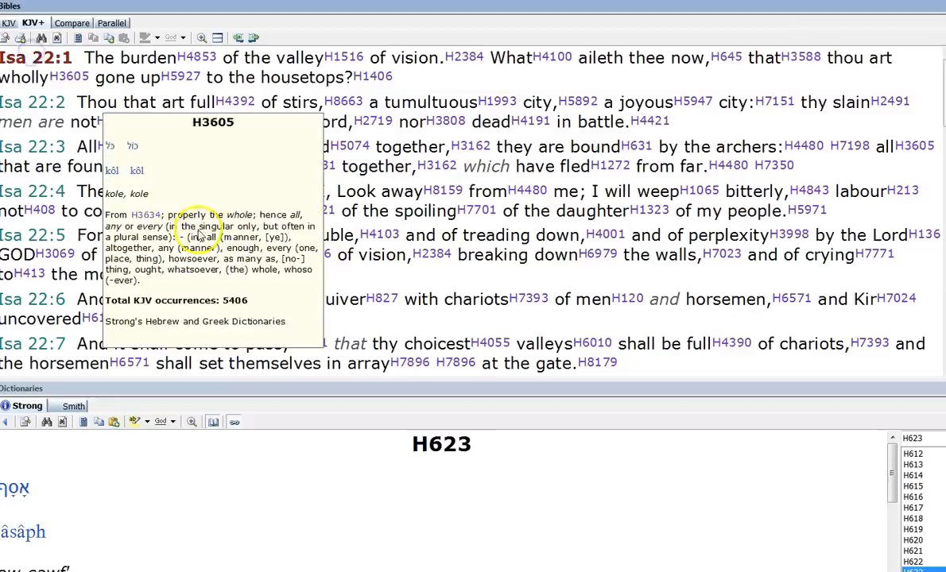
# Step: Reach Isaiah 22:20-22 on Eliakim and select verse 22:22, the key of the house of David
pyautogui.scroll(-3)
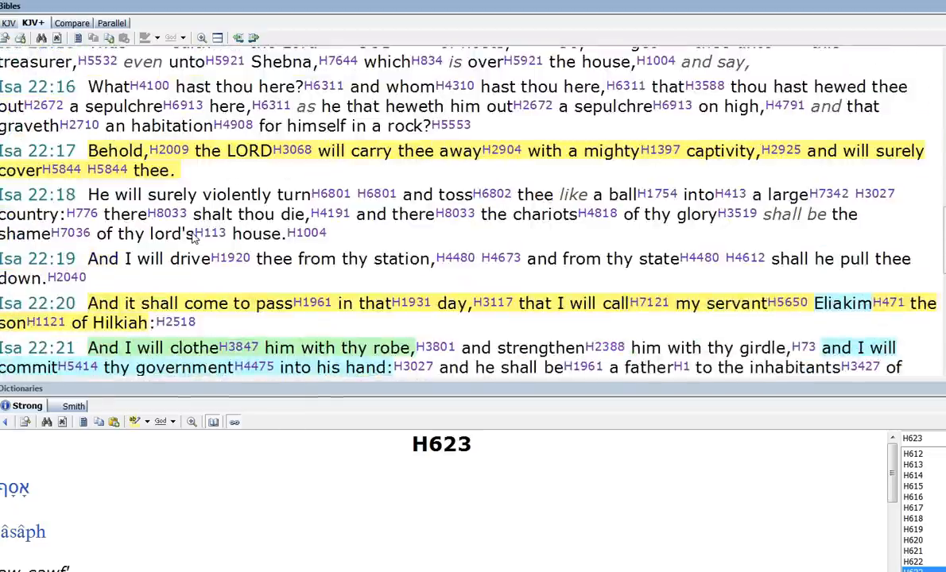
pyautogui.scroll(-3)
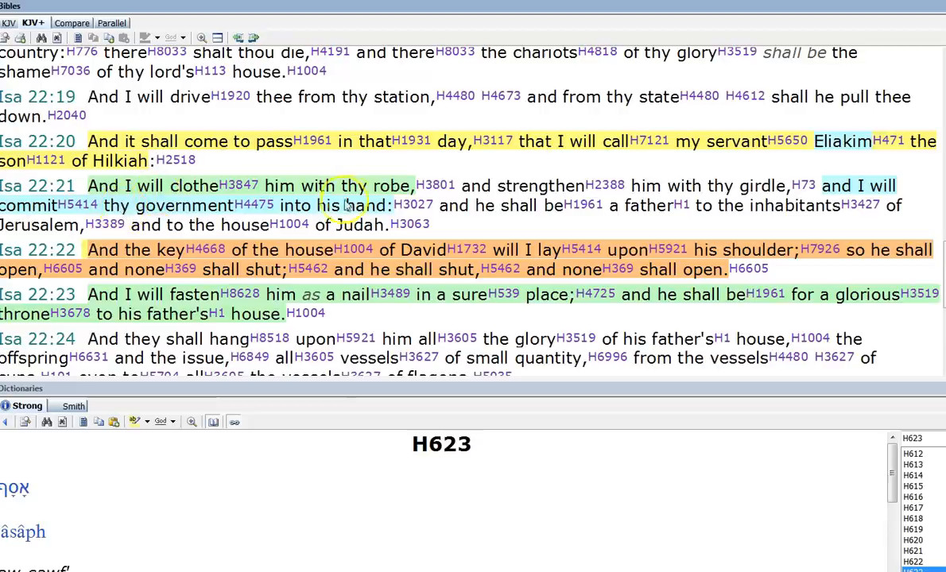
pyautogui.moveTo(789, 181)
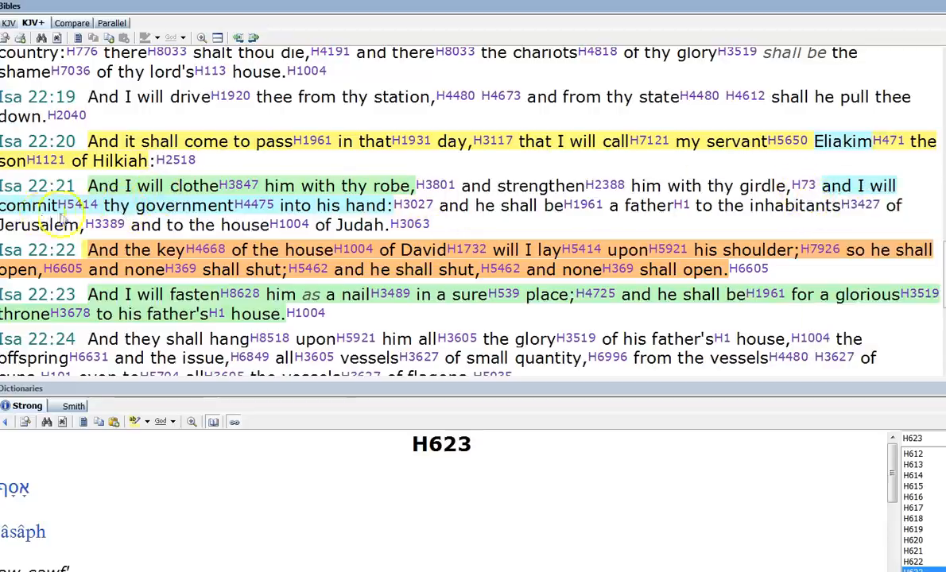
pyautogui.click(413, 205)
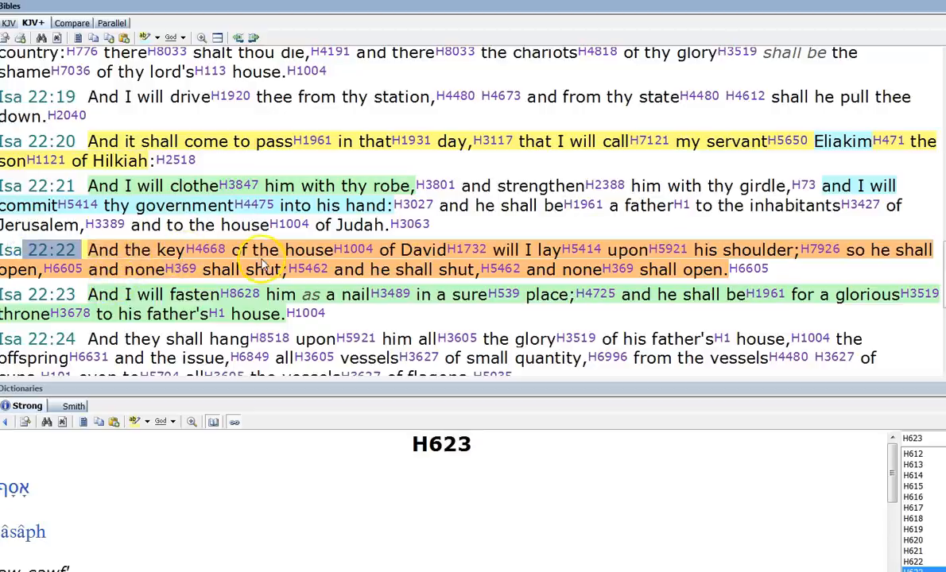
pyautogui.moveTo(734, 261)
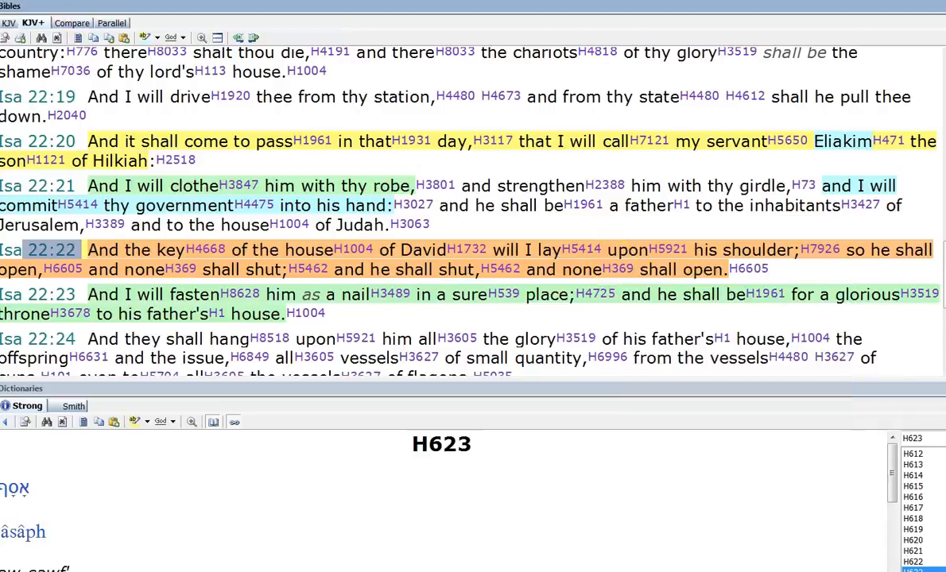
pyautogui.click(71, 22)
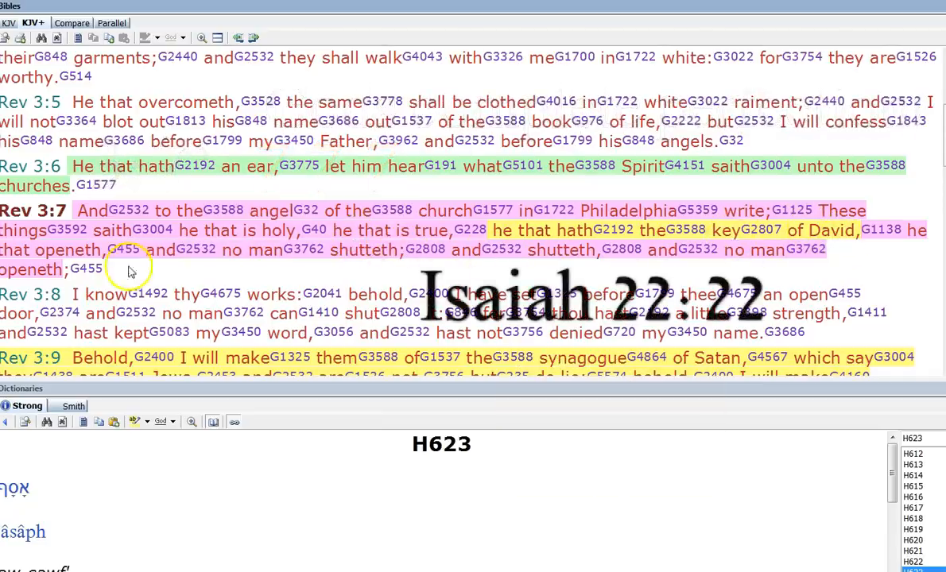
pyautogui.moveTo(444, 264)
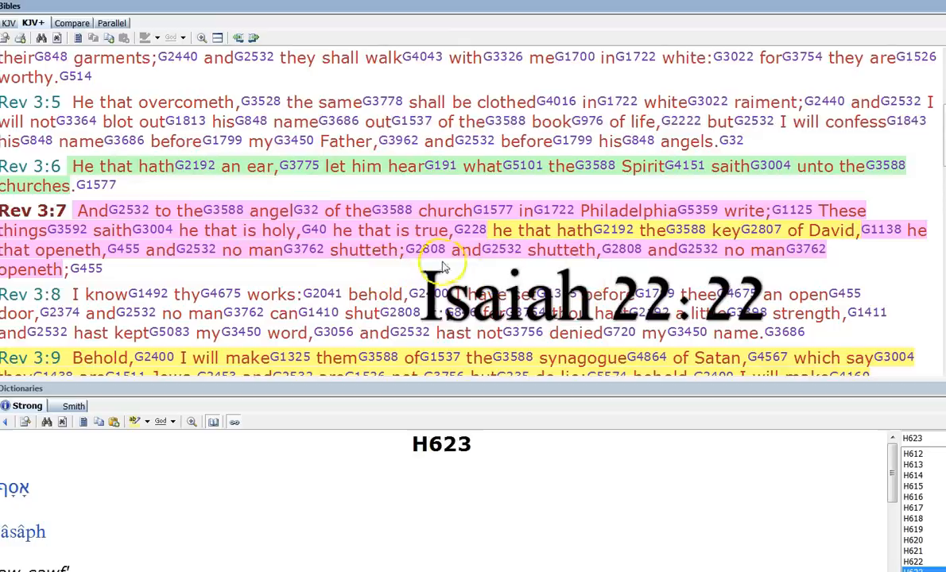
pyautogui.moveTo(133, 76)
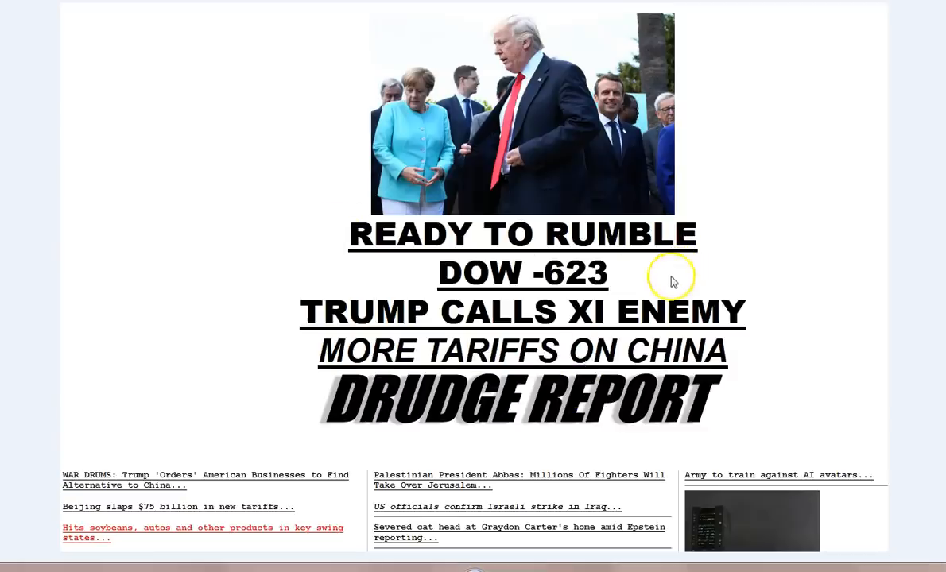
pyautogui.moveTo(601, 262)
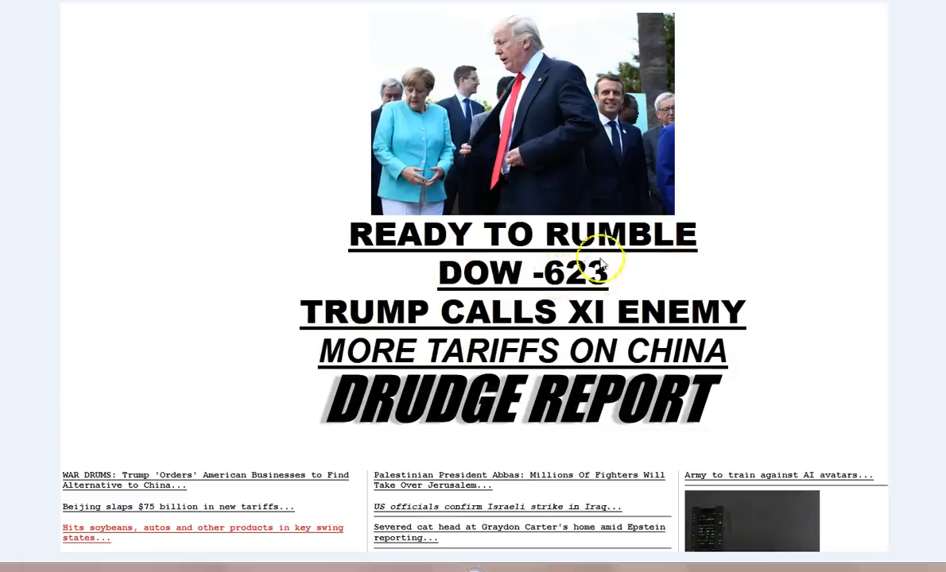
pyautogui.moveTo(525, 439)
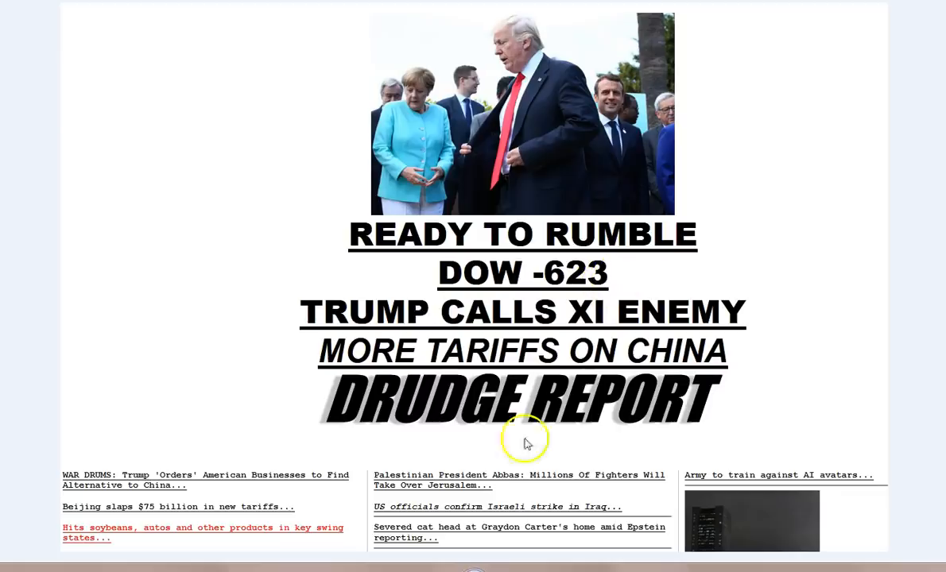
# Step: Bring up the Drudge Report front page headlining READY TO RUMBLE, DOW -623
pyautogui.click(525, 439)
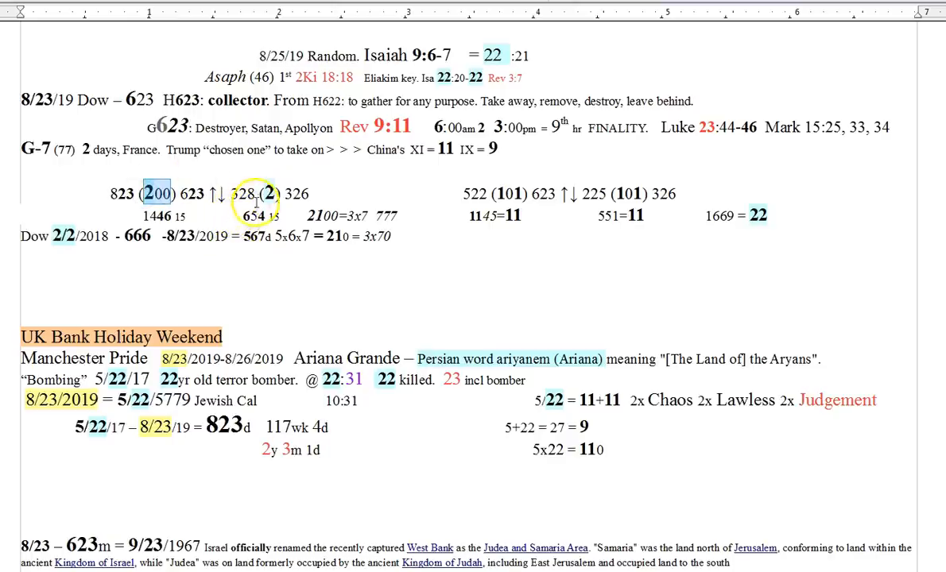
pyautogui.moveTo(324, 182)
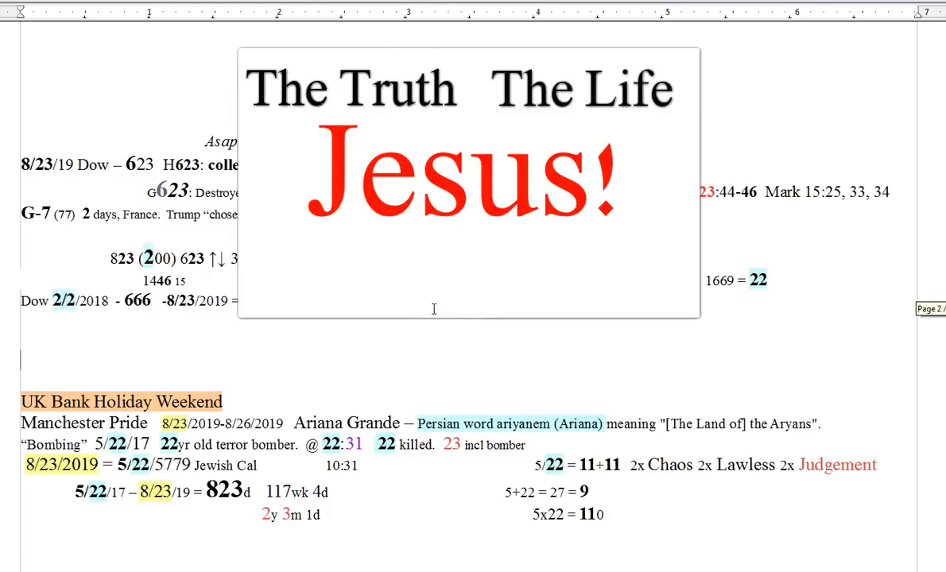
# Step: Add 'The ONLY Way!' below Jesus! in the boxed message
pyautogui.write('The ONLY Way!')
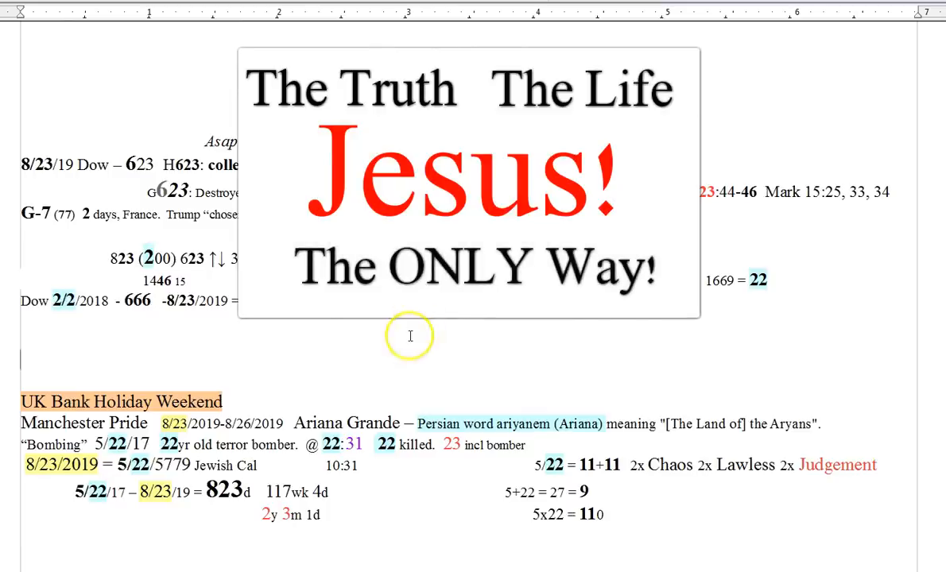